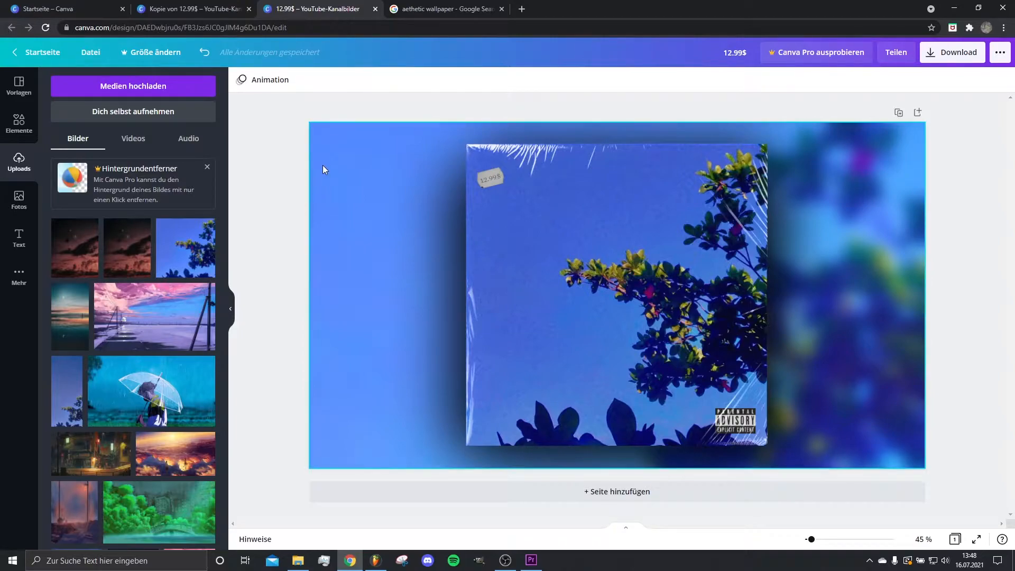
mouse_move(328, 169)
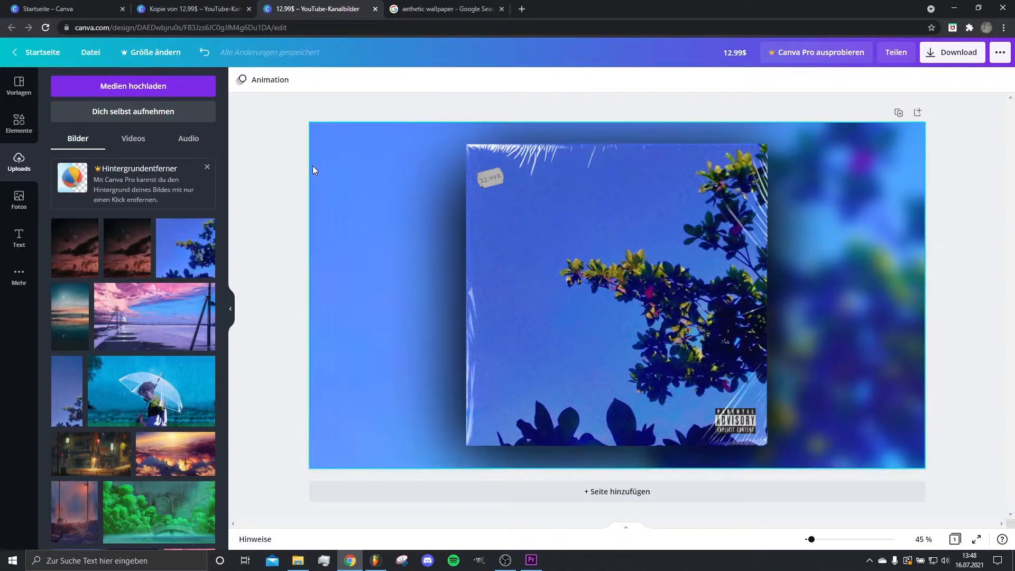
- Swap the blue leaf photo in the wrapped cover for the uploaded anime girl-with-umbrella rain image
left_click(616, 322)
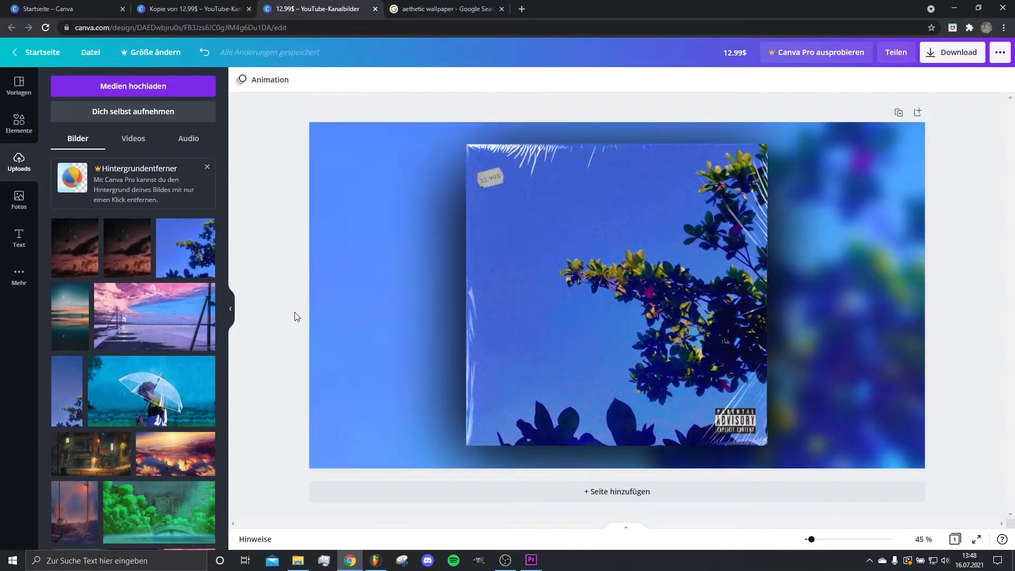
left_click(794, 246)
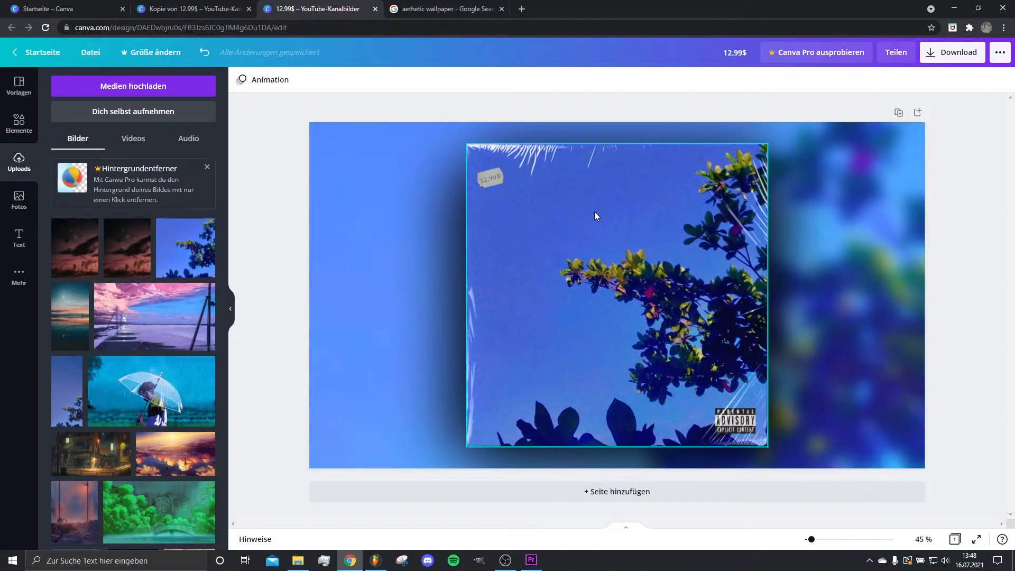
left_click(616, 292)
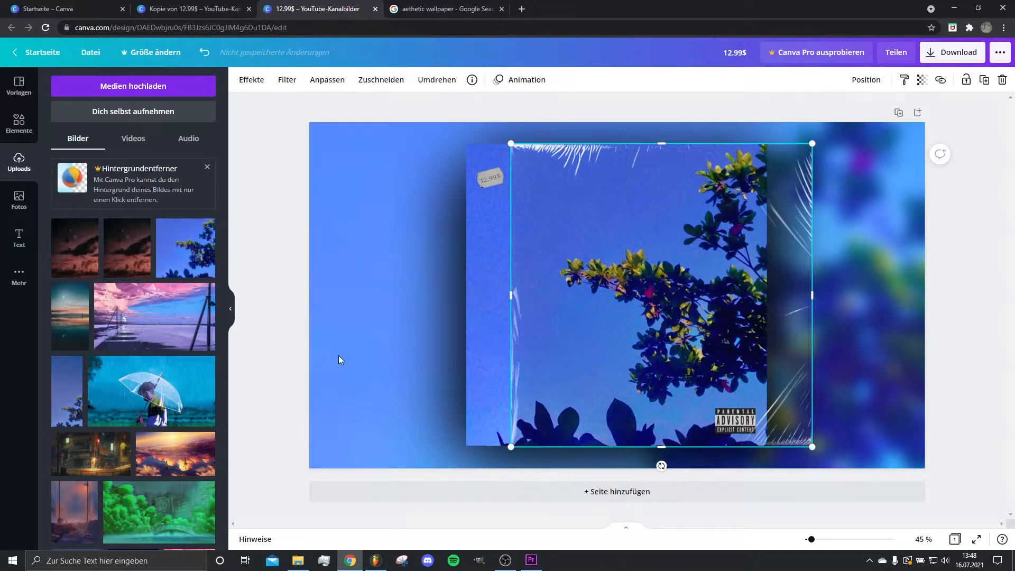
scroll("down", 3)
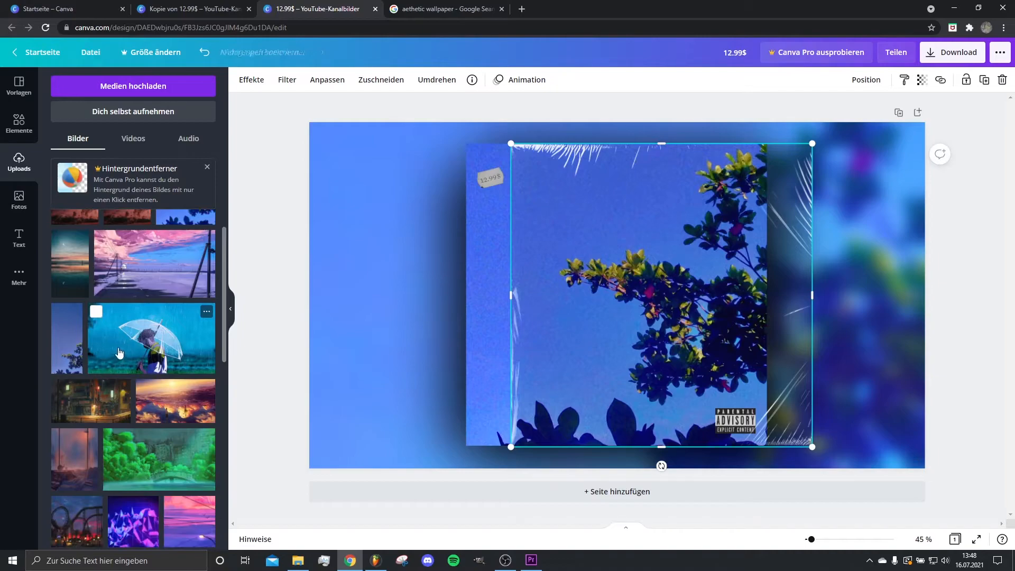
left_click(151, 339)
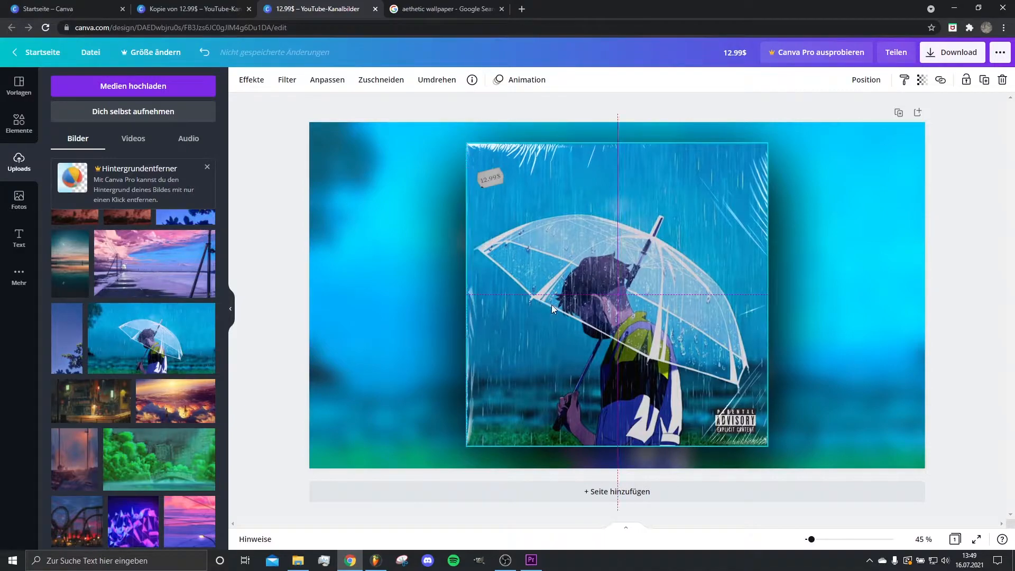
left_click(889, 296)
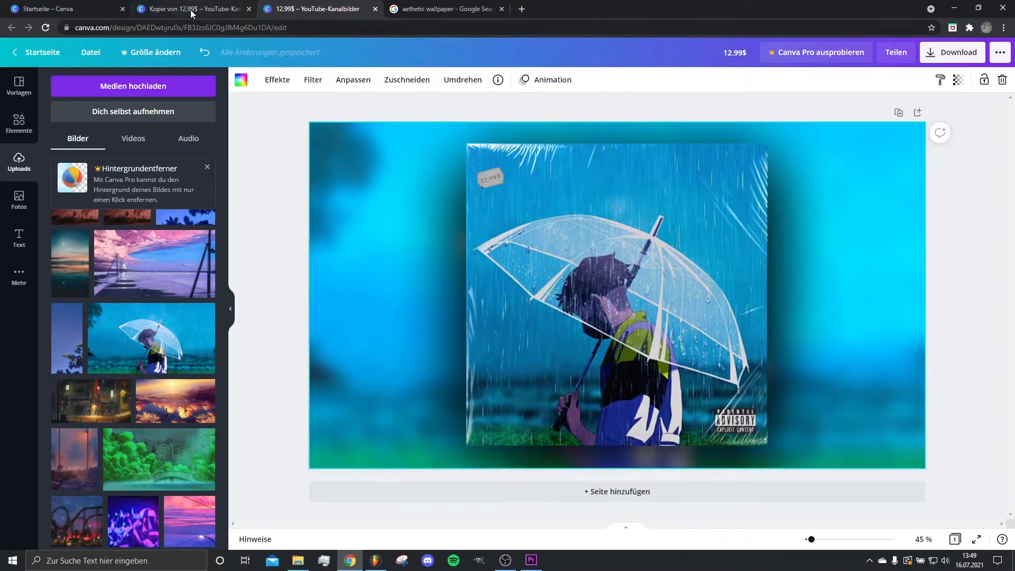
mouse_move(190, 9)
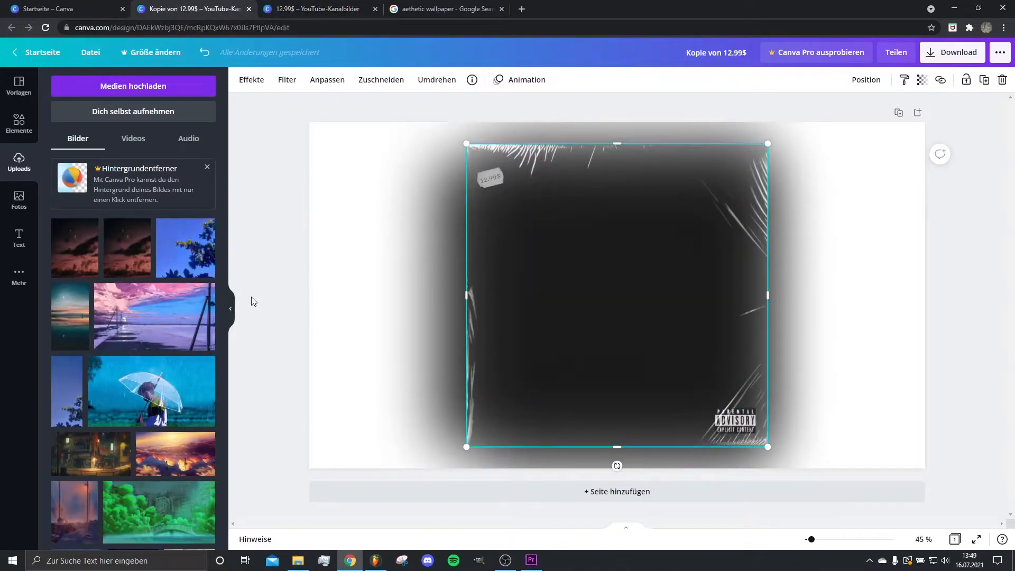
mouse_move(258, 333)
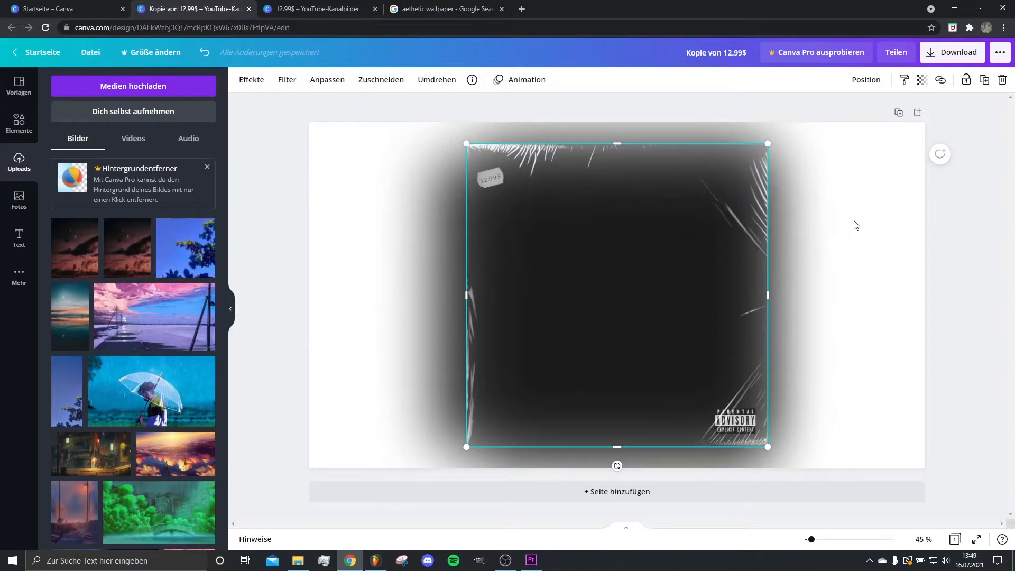
- Switch to the 'Kopie von 12.99$' design and deselect the empty black cover
left_click(343, 268)
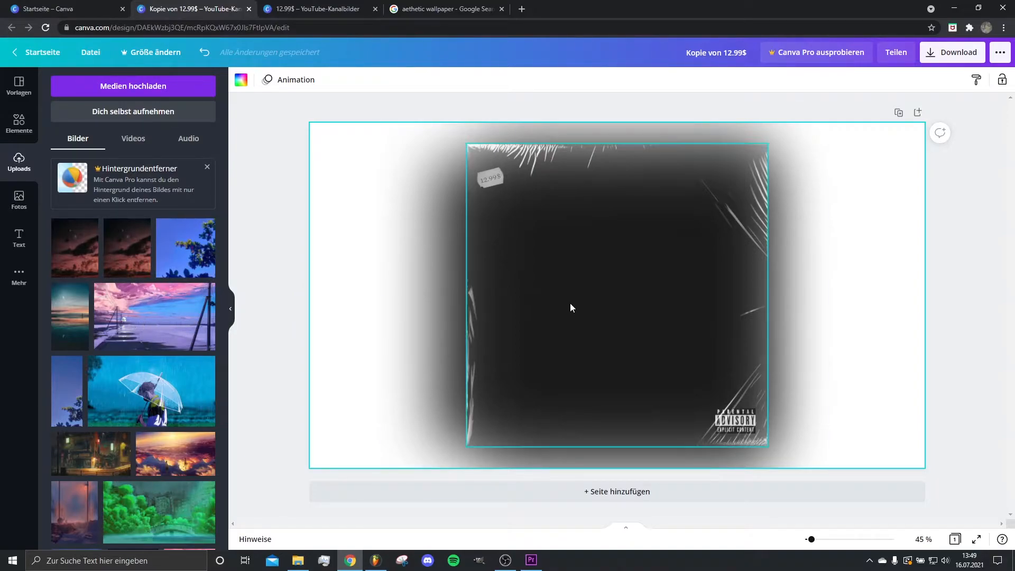
mouse_move(590, 374)
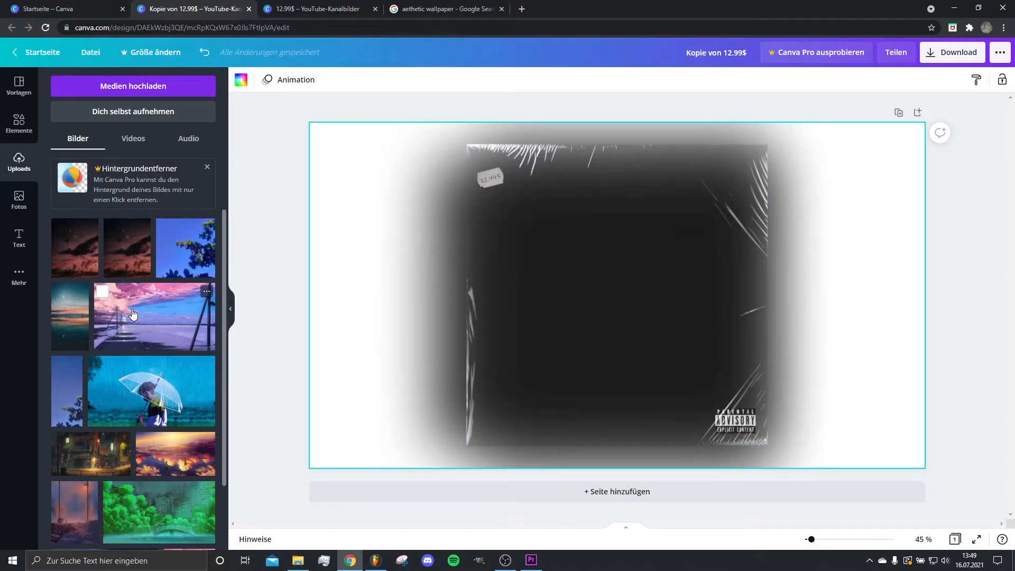
- Set the pink power-line landscape as page background and lower its Weichzeichner blur to about 22
left_click(153, 316)
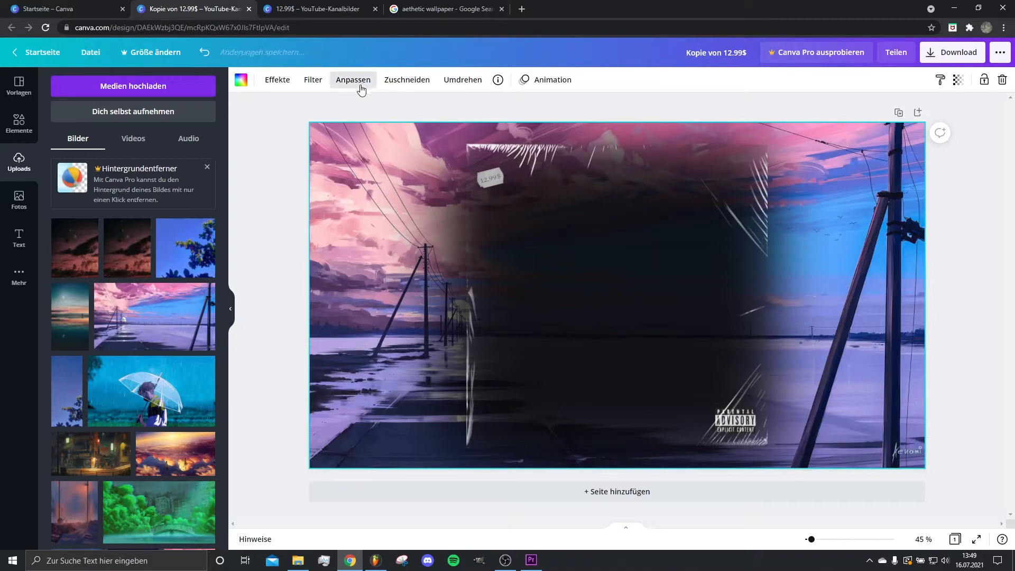
left_click(353, 79)
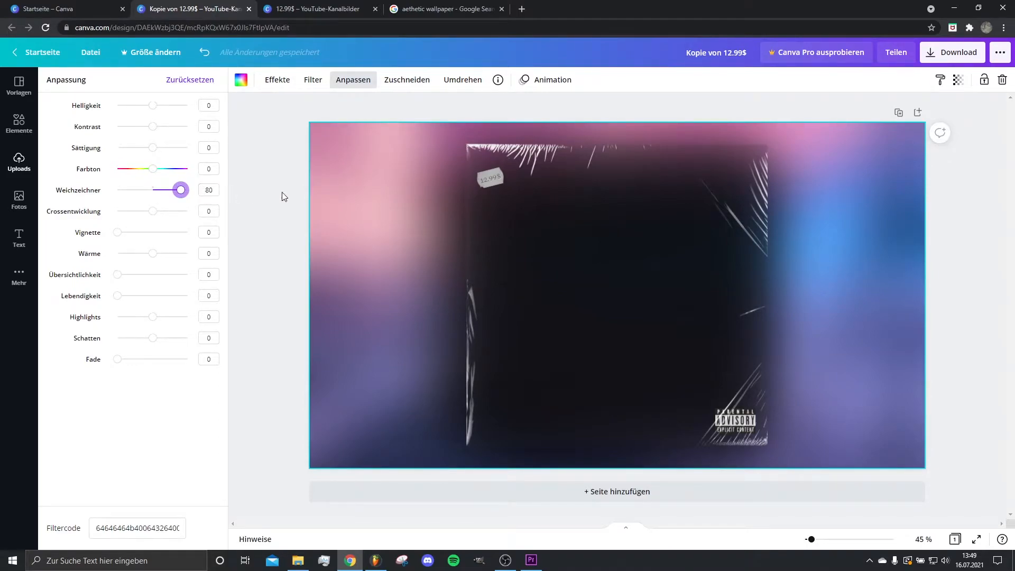
left_click_drag(181, 189, 172, 189)
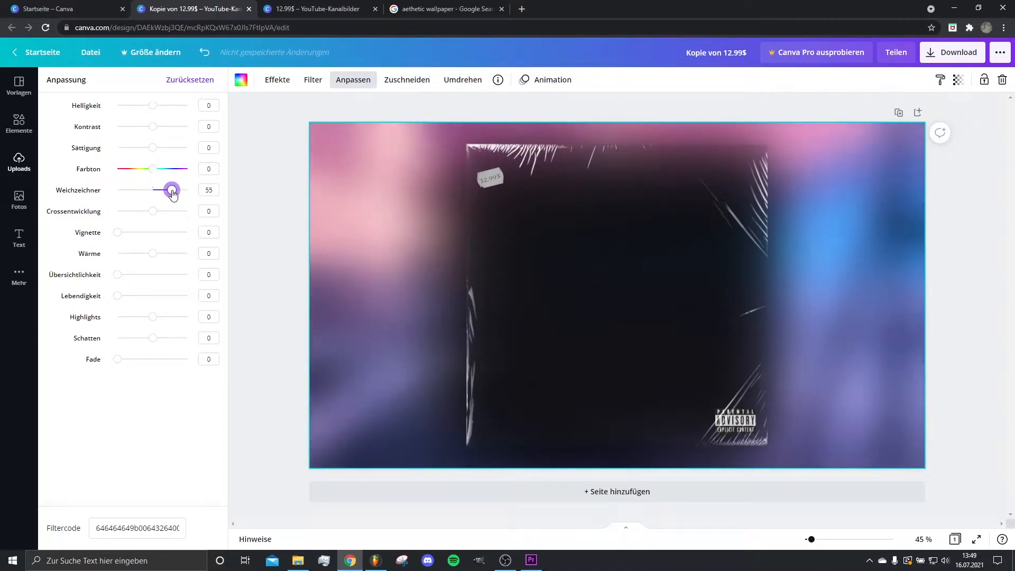
left_click_drag(172, 189, 159, 190)
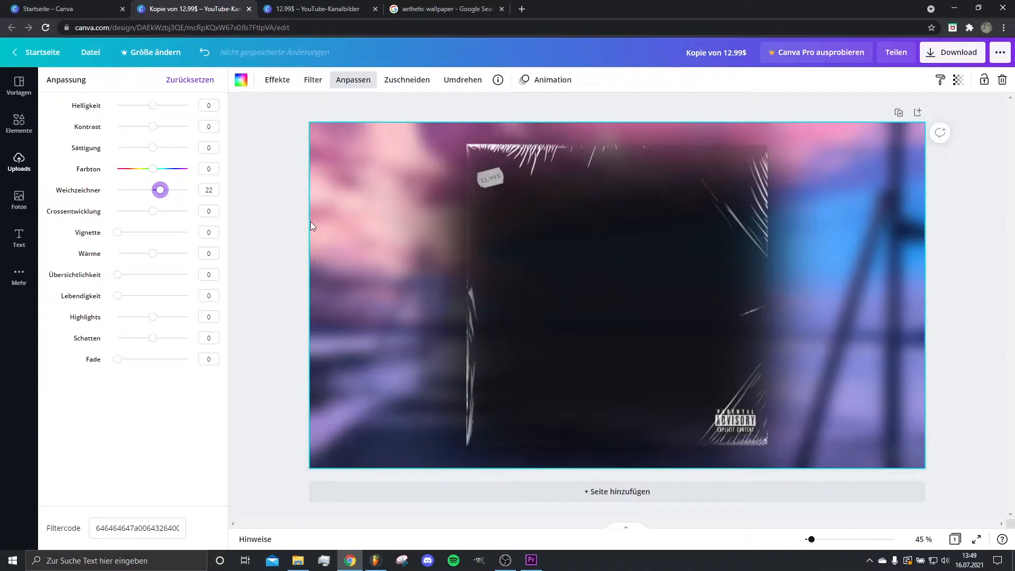
left_click(19, 160)
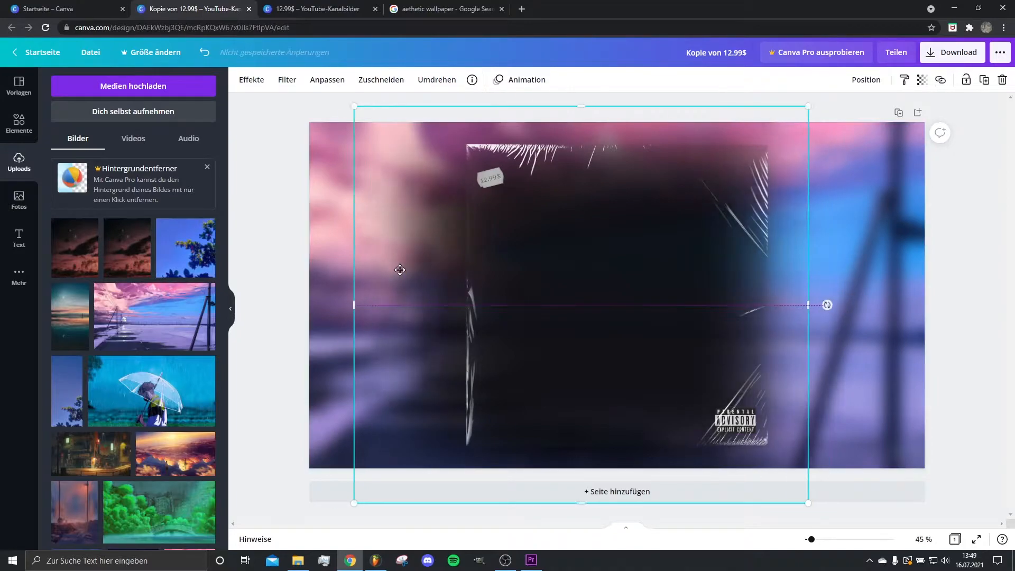
- Drag the plastic-wrap overlay until the alignment guides snap it to the canvas centre
left_click_drag(399, 270, 457, 275)
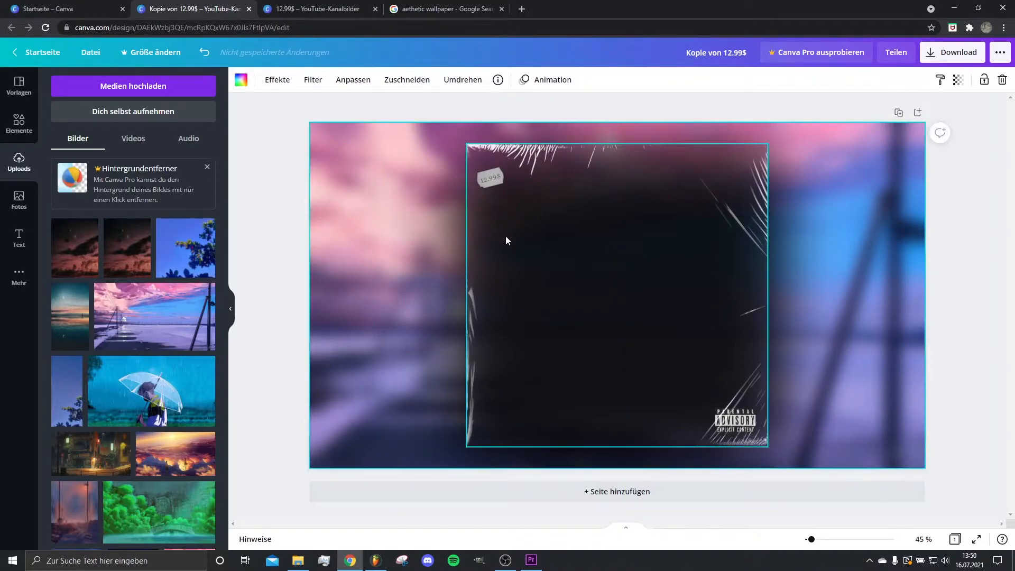
mouse_move(485, 252)
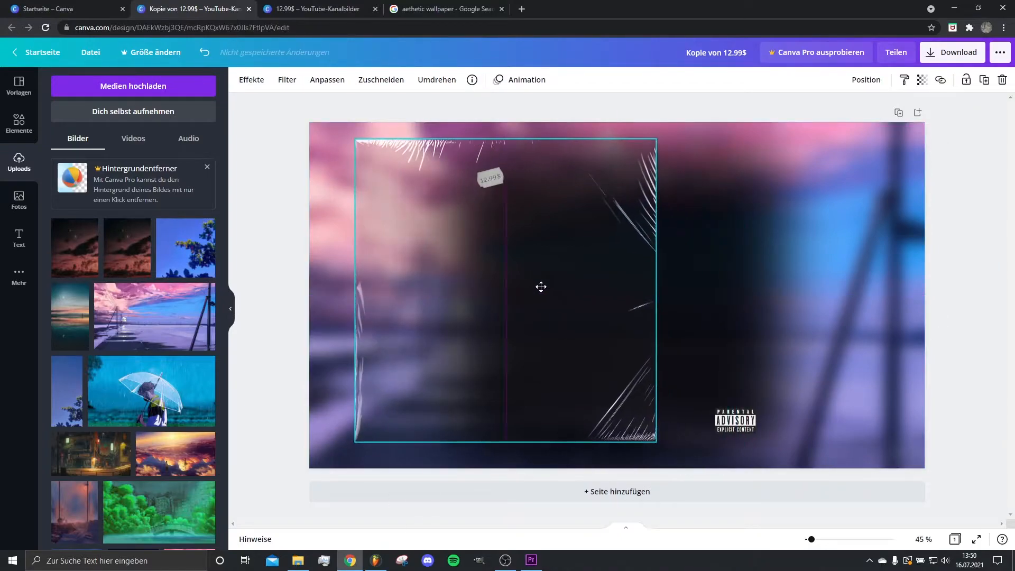
left_click_drag(541, 287, 644, 292)
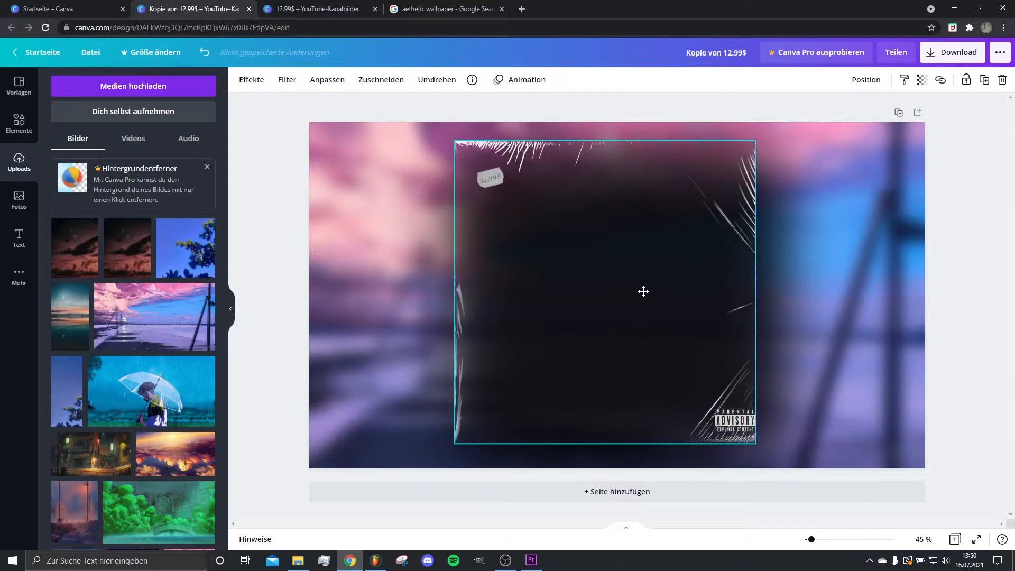
left_click_drag(644, 292, 655, 293)
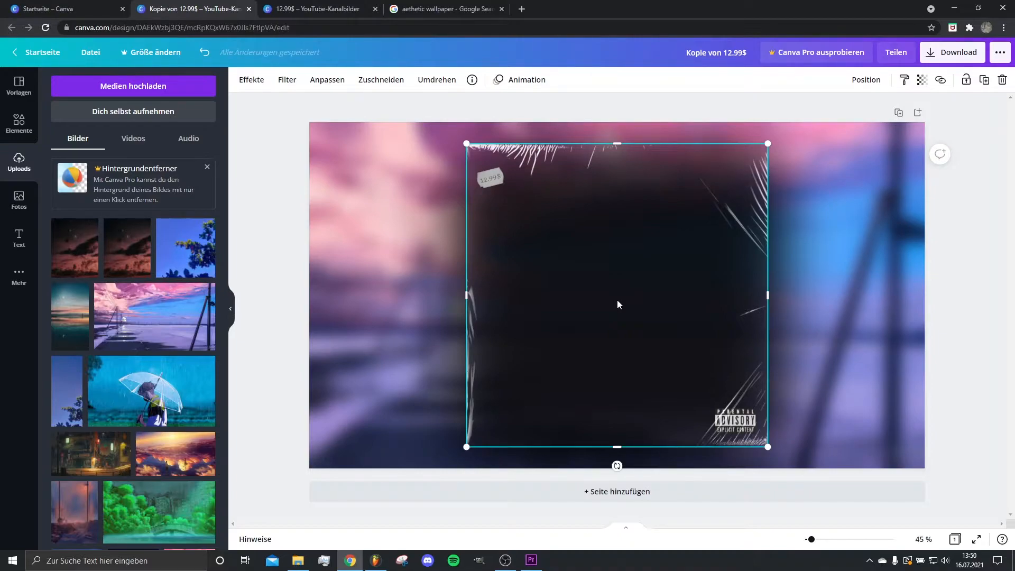
mouse_move(741, 348)
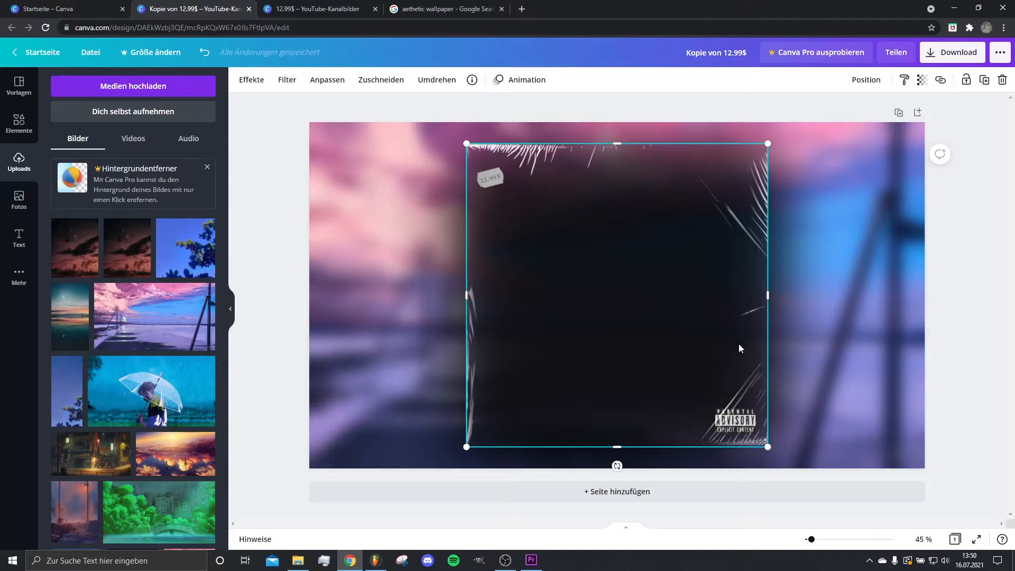
left_click(489, 180)
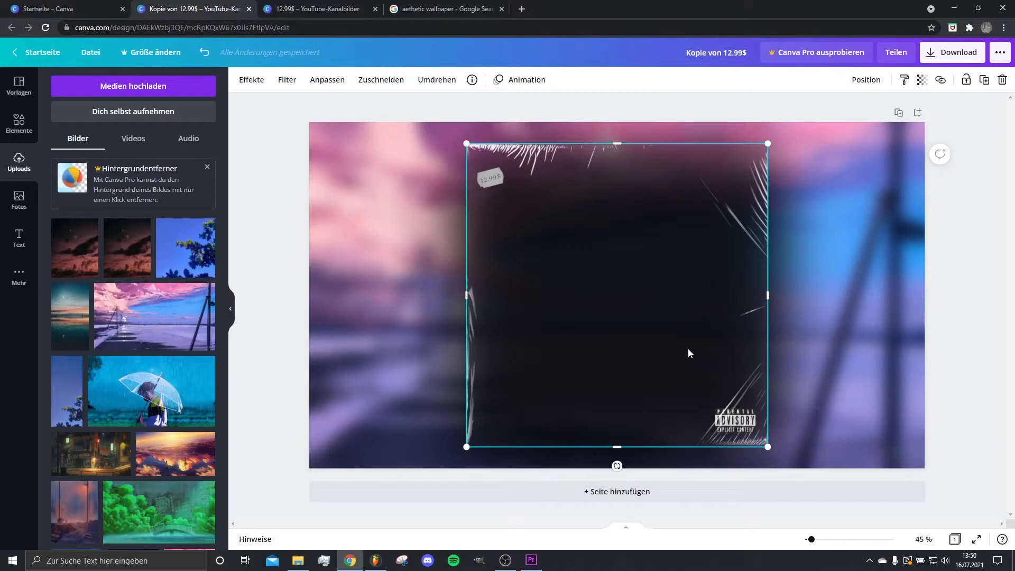
mouse_move(676, 352)
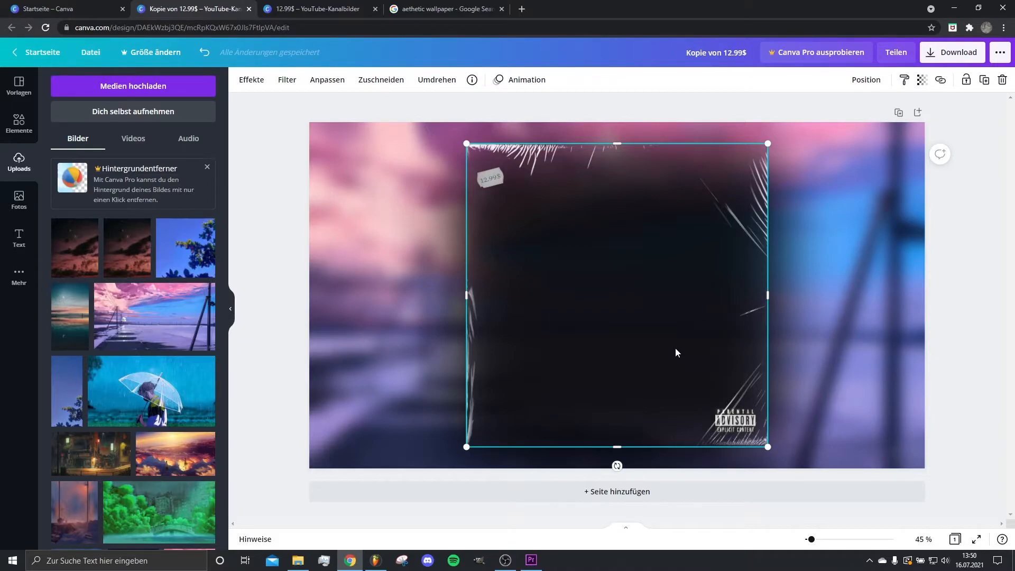
mouse_move(533, 329)
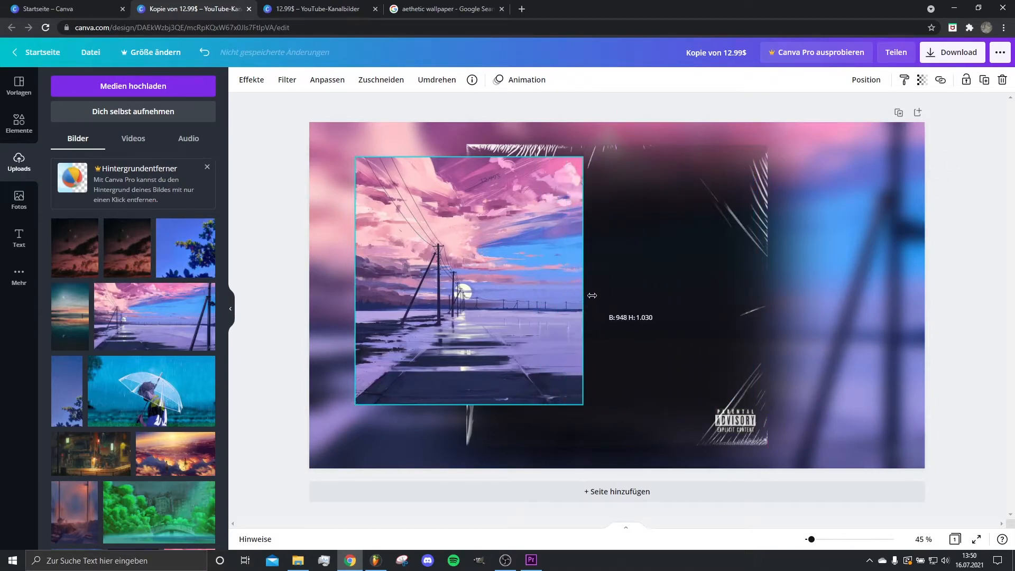
- Resize the landscape to the overlay's square and send it backward behind the plastic wrap via Position > Rückwärts
left_click_drag(469, 279, 596, 265)
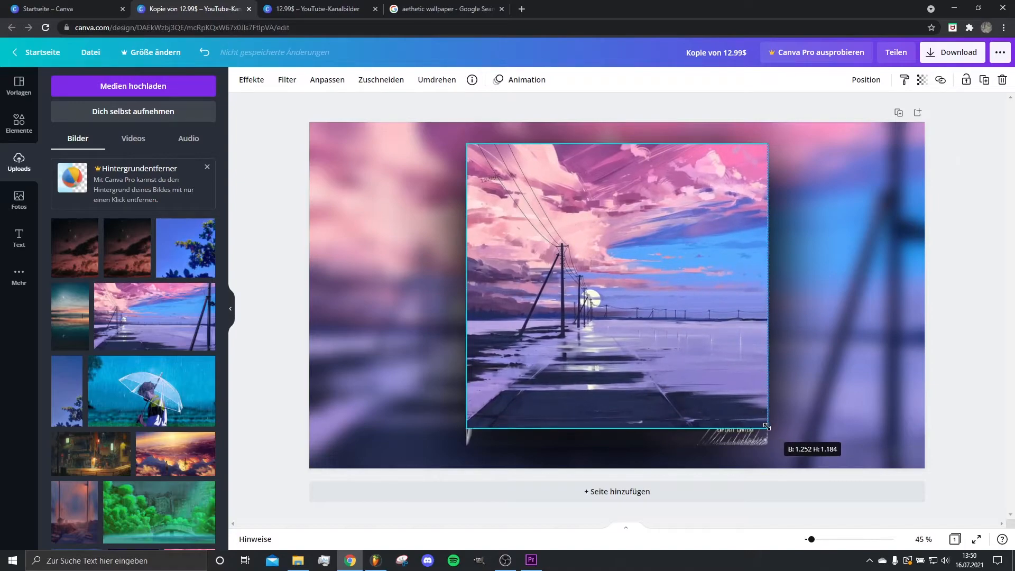
left_click_drag(767, 427, 616, 444)
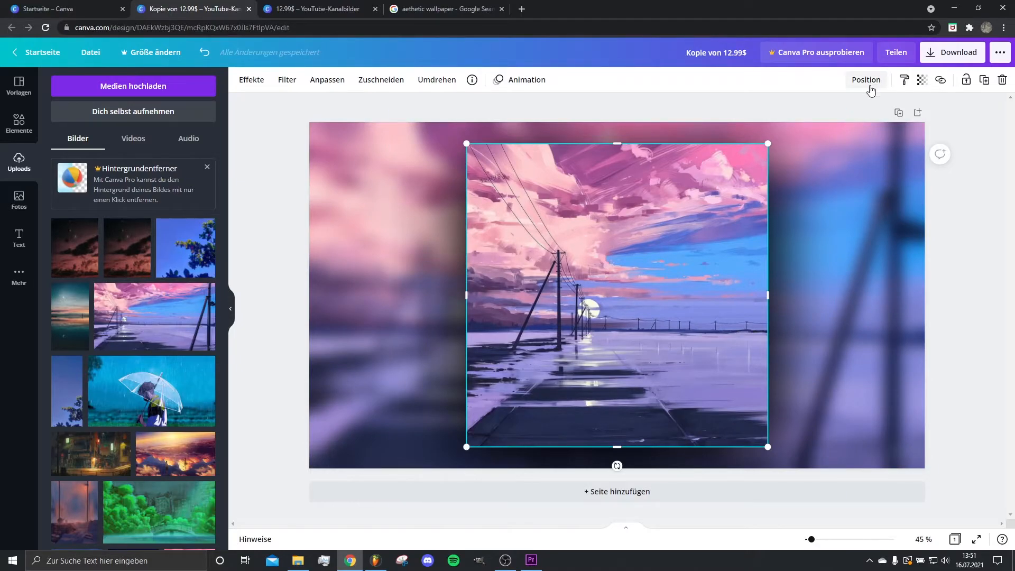
left_click(866, 80)
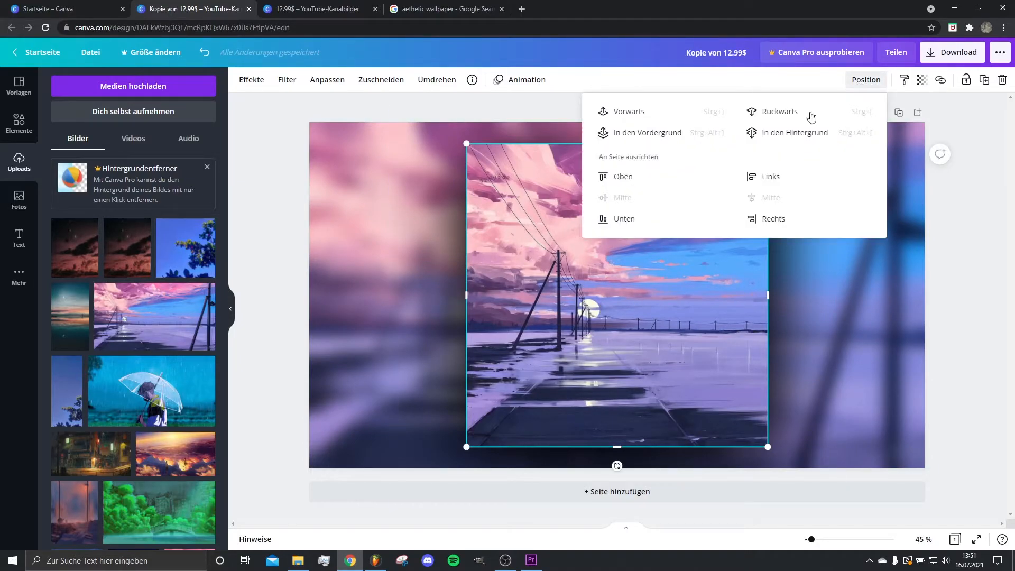
left_click(779, 111)
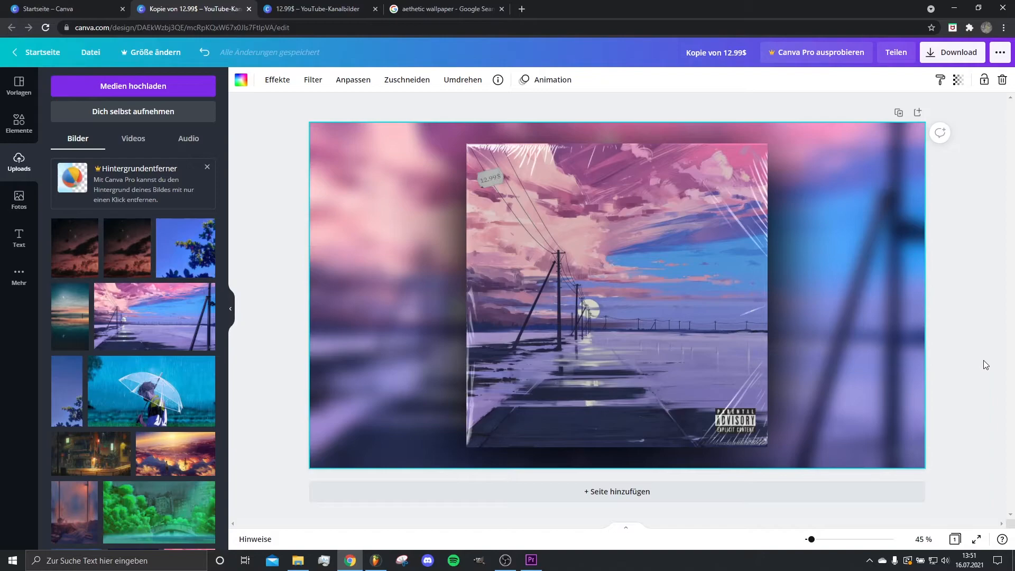
mouse_move(989, 369)
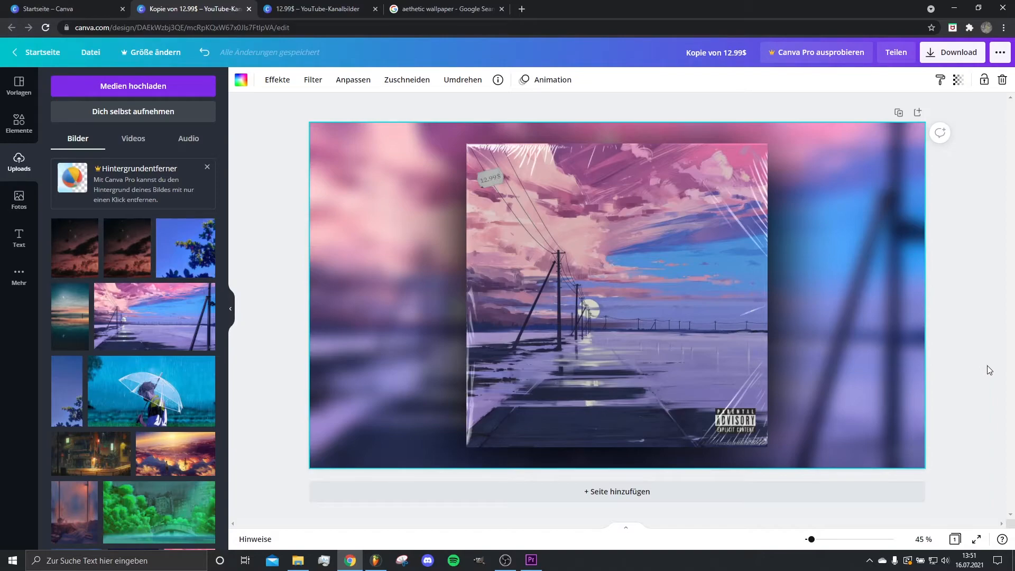
mouse_move(899, 350)
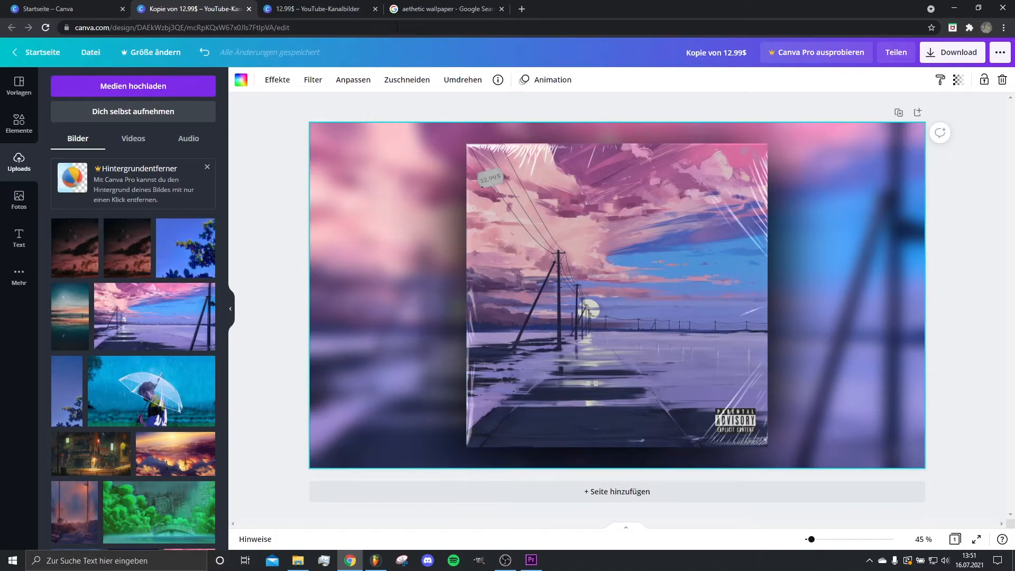
- Search Google Images for 'type beat' and scroll through the cover artwork results
left_click(445, 9)
type("type beat")
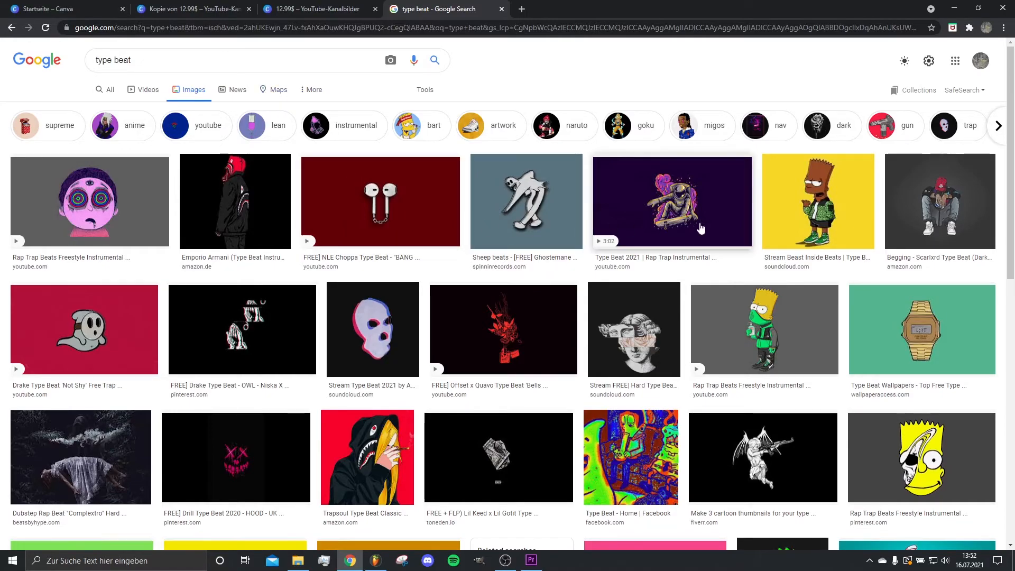
scroll("down", 3)
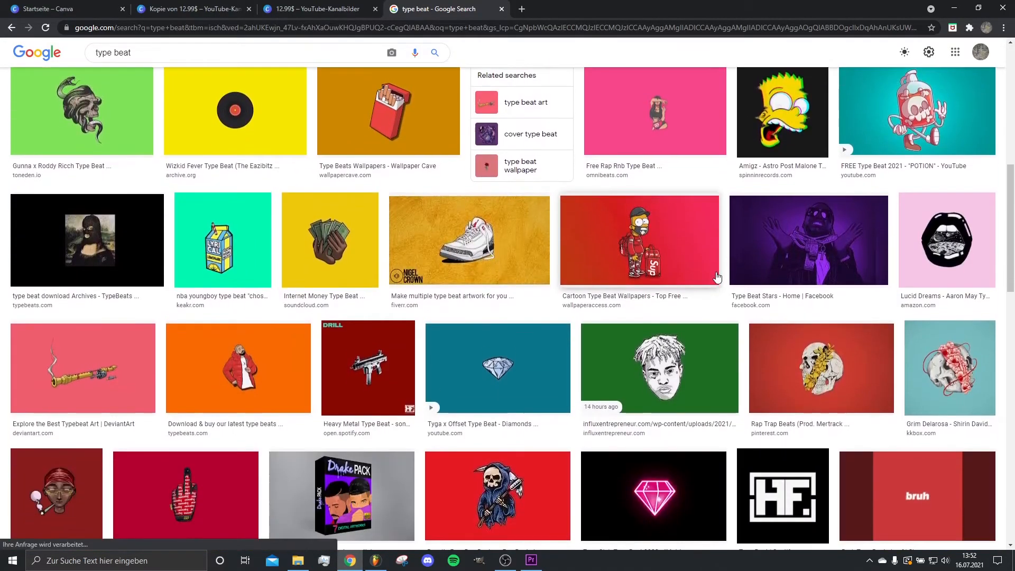
scroll("down", 3)
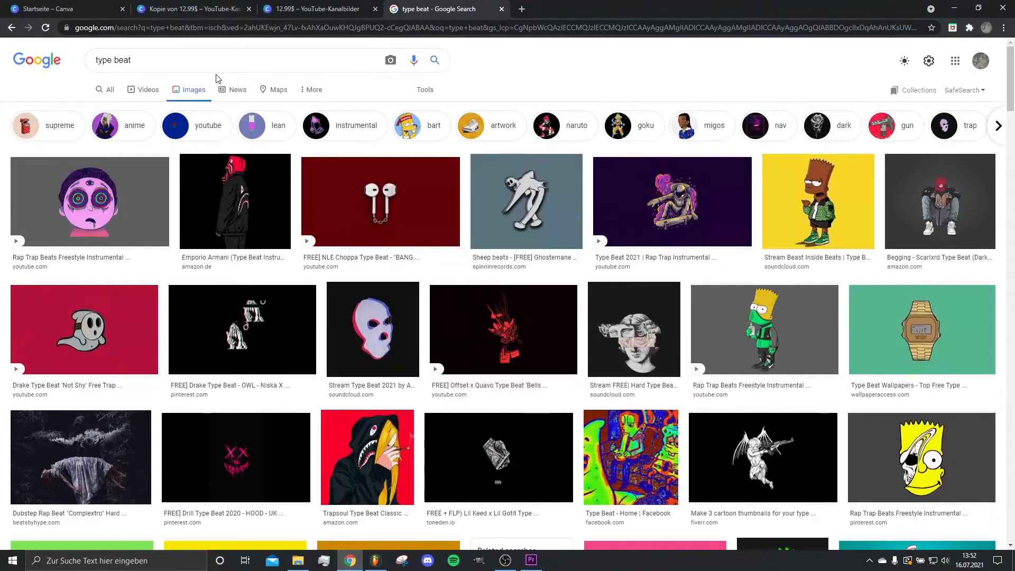
mouse_move(227, 53)
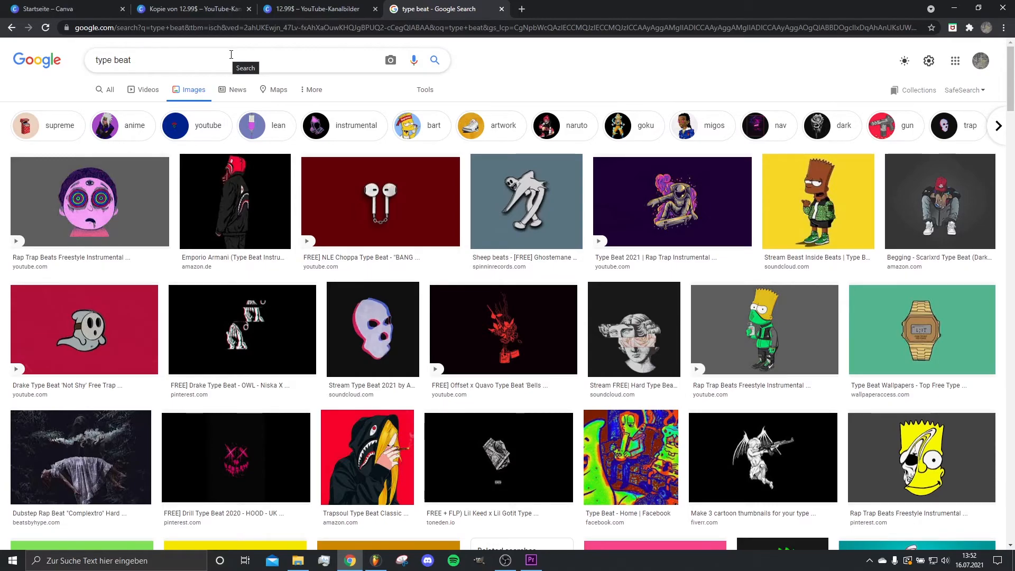
scroll("down", 3)
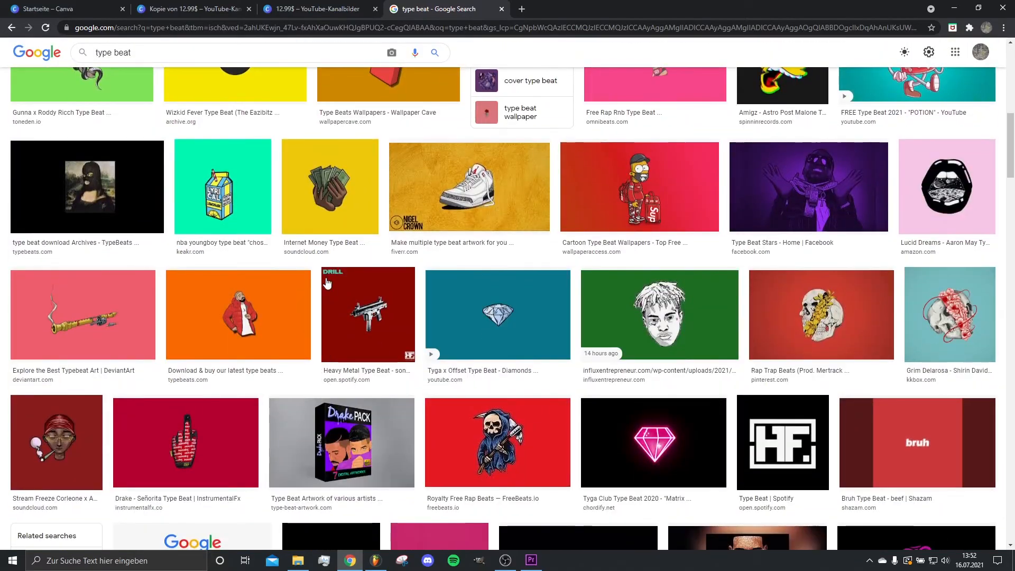